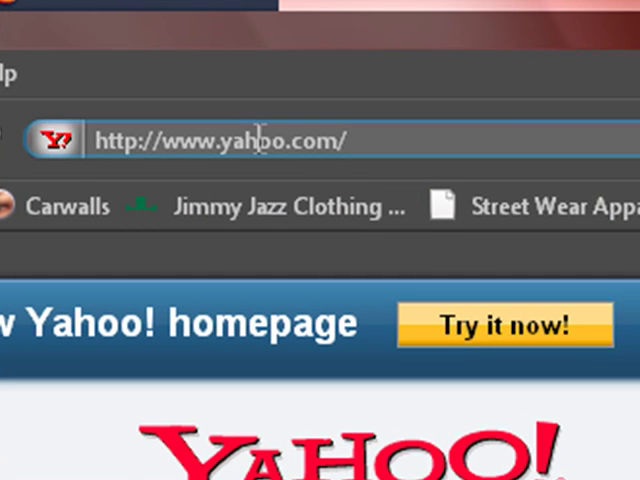
Type 'stupid' in the address bar and load the stupidvideos.com home page from the suggestions
type("st")
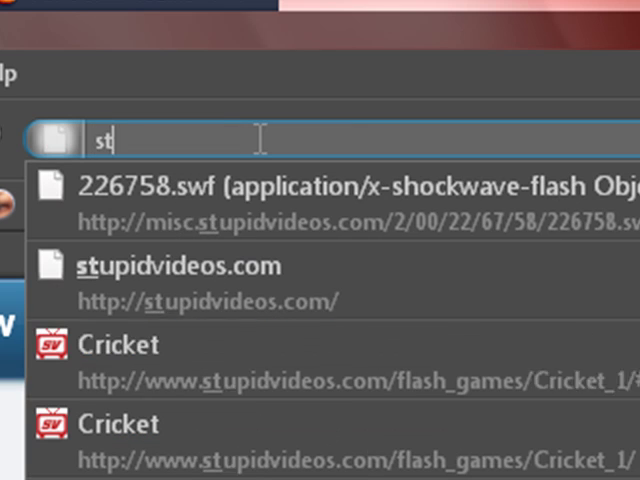
type("upidvideos.co")
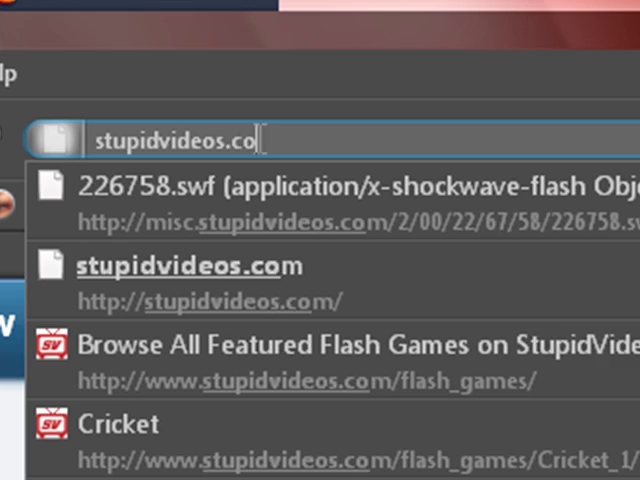
left_click(195, 266)
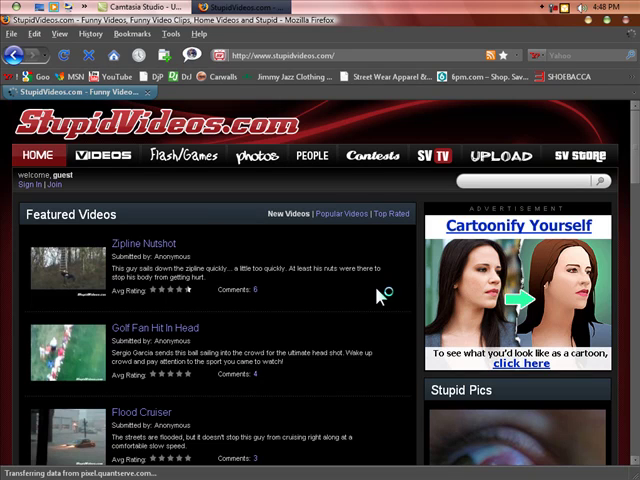
mouse_move(253, 239)
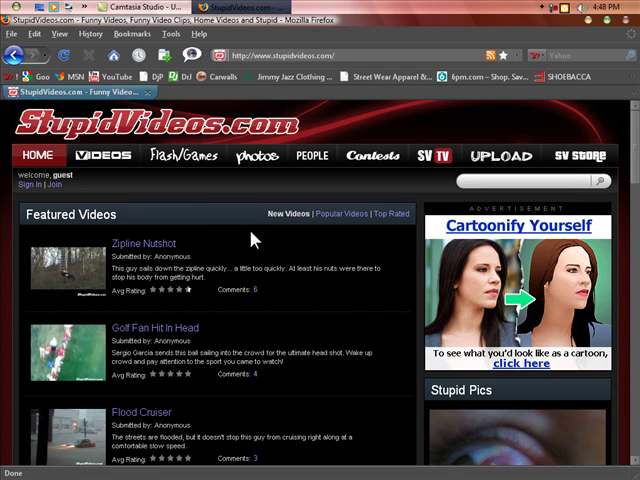
Open the Browse All Featured Flash Games page and scroll down to the Cricket thumbnail
left_click(184, 155)
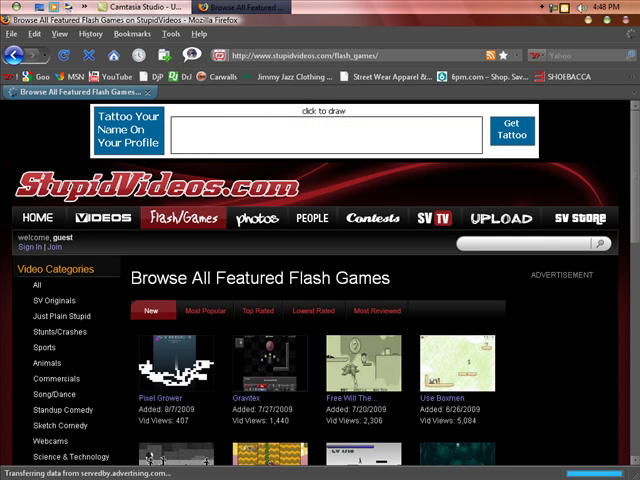
scroll("down", 3)
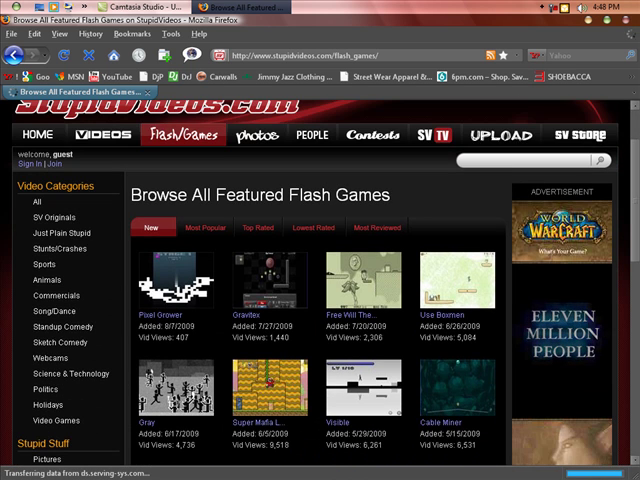
scroll("down", 3)
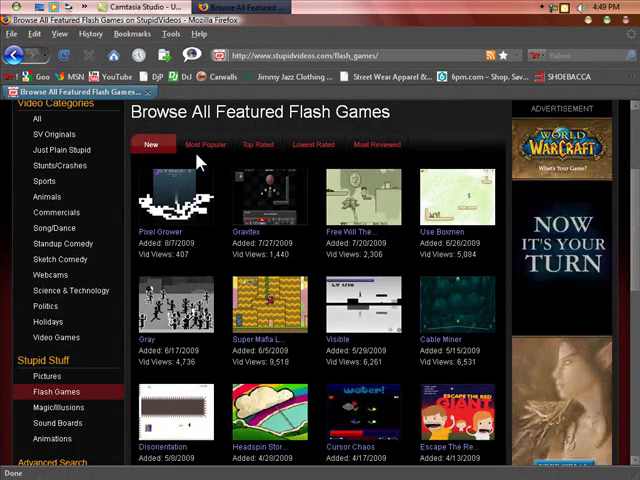
scroll("down", 3)
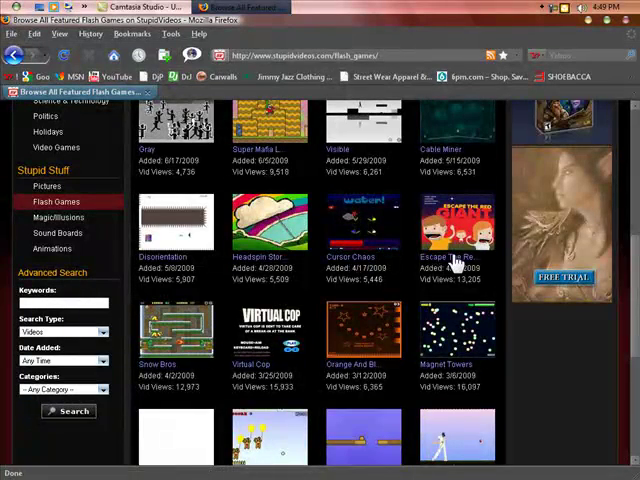
scroll("down", 3)
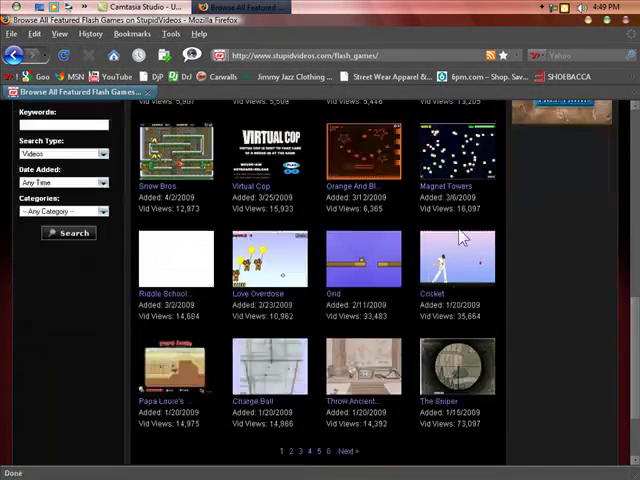
scroll("down", 3)
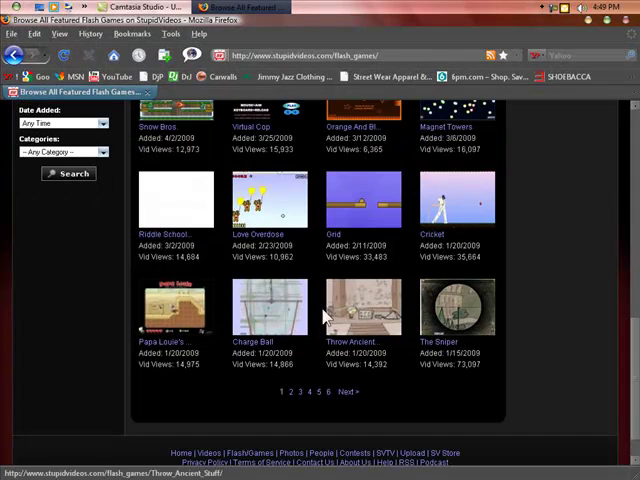
mouse_move(370, 307)
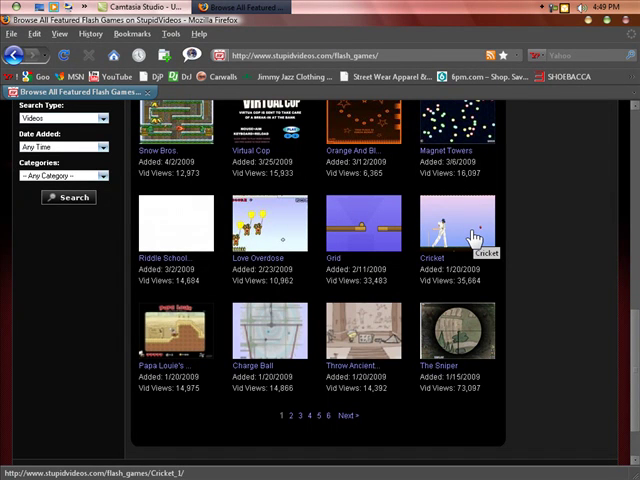
Open the Cricket (Top Spinner) game page from its thumbnail
left_click(457, 225)
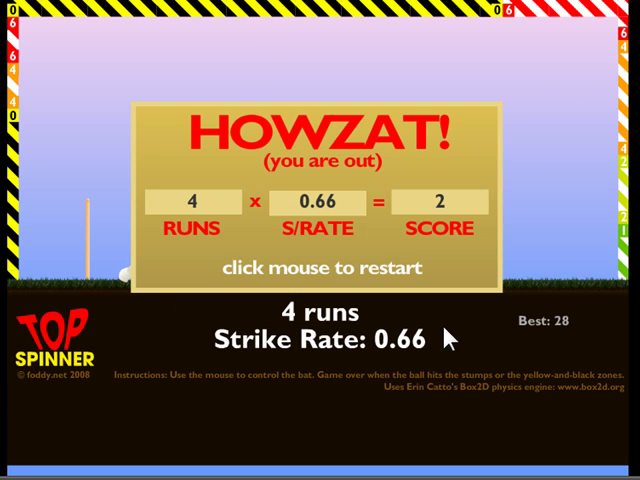
mouse_move(295, 198)
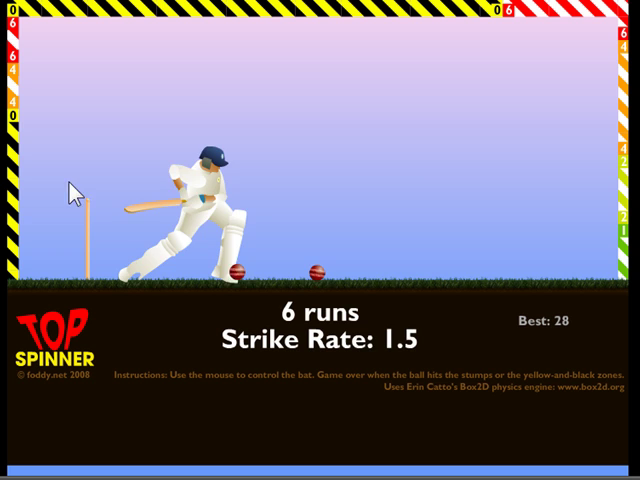
mouse_move(250, 205)
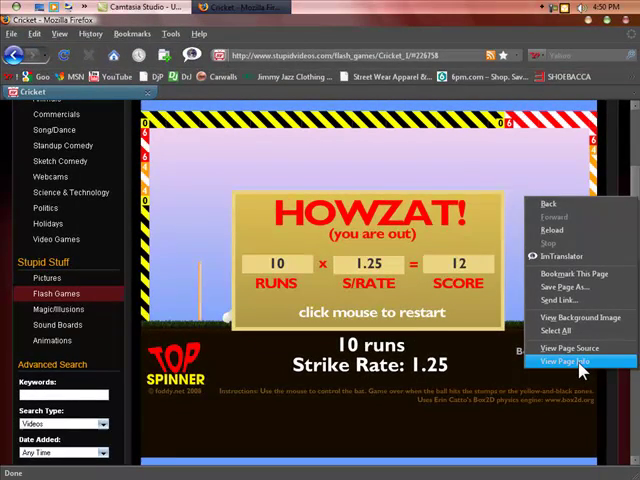
Show Page Info's Media list and scroll to the embedded Cricket .swf entry
left_click(569, 361)
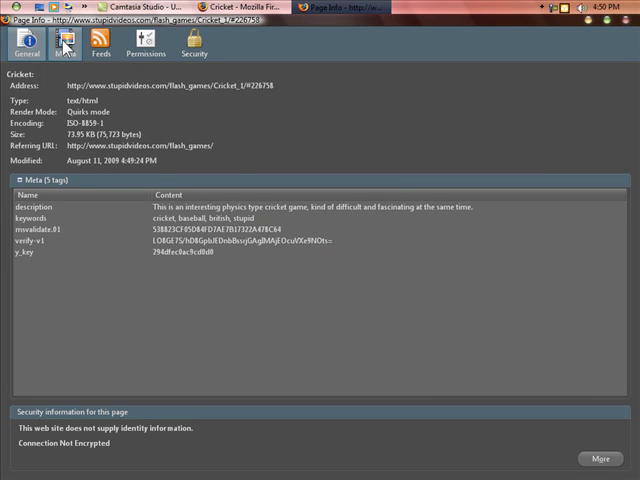
left_click(65, 42)
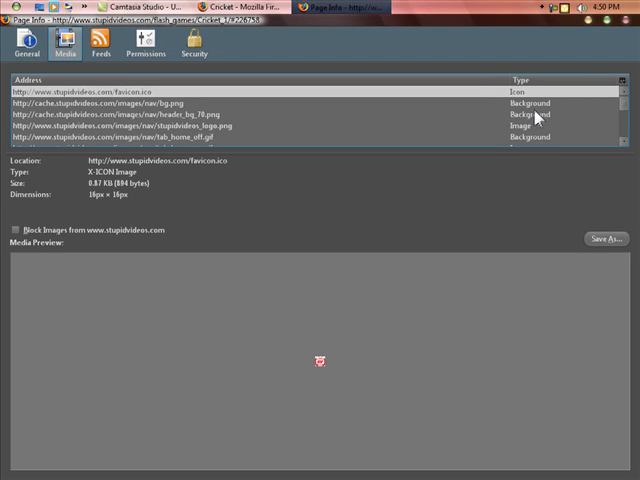
mouse_move(510, 125)
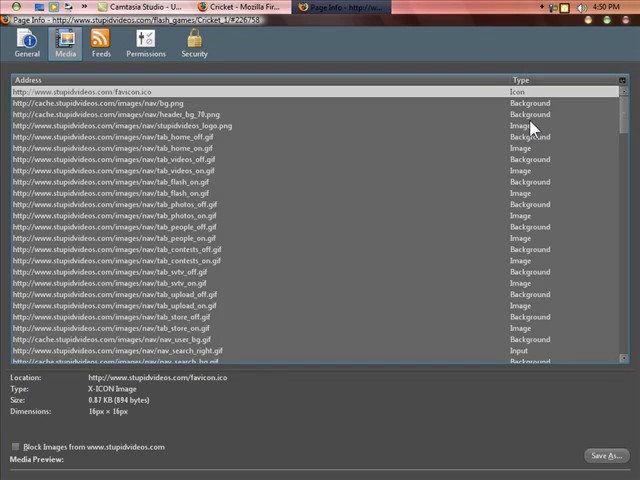
scroll("down", 3)
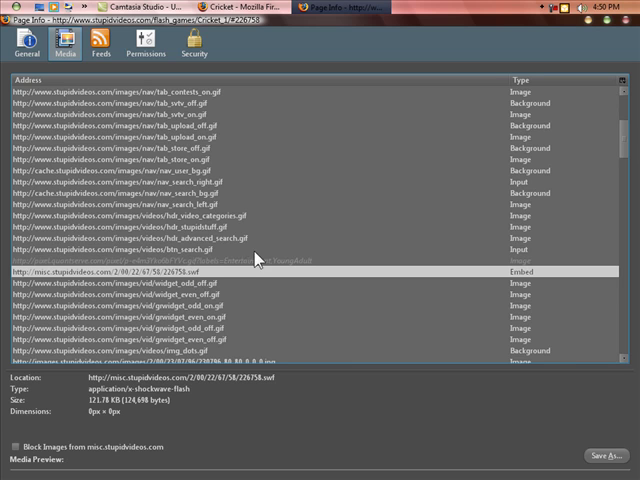
scroll("down", 3)
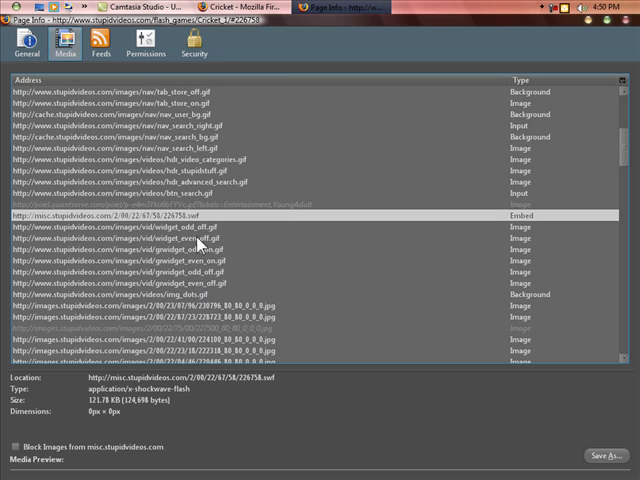
mouse_move(198, 235)
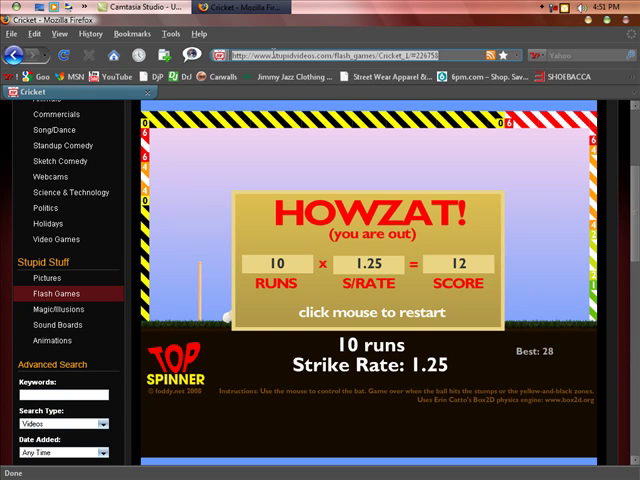
Load the pasted .swf address and save it as KrickeT.swf, replacing the existing copy
right_click(290, 53)
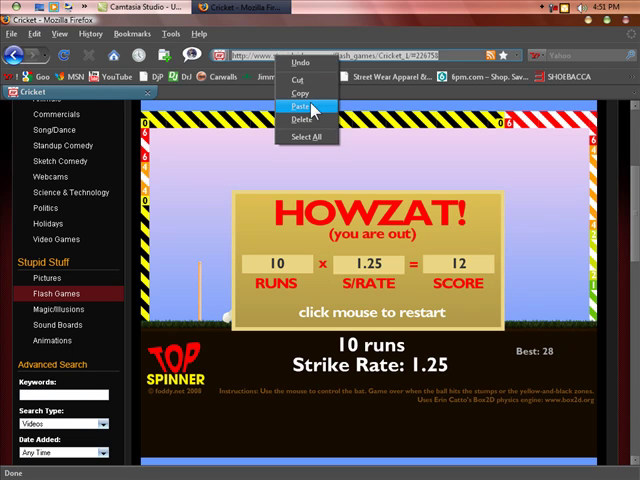
left_click(308, 107)
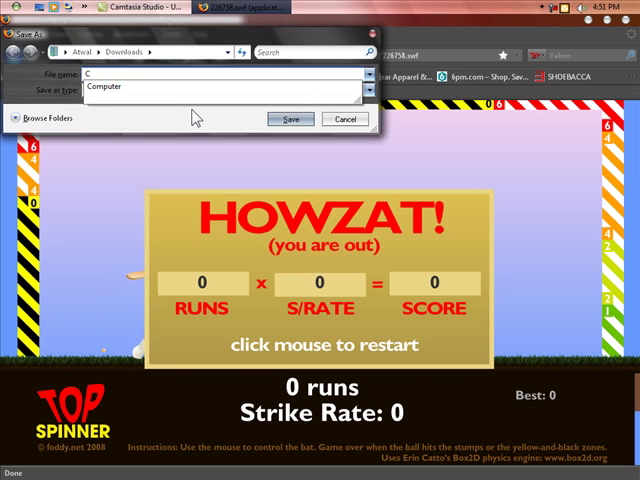
type("CrickeT")
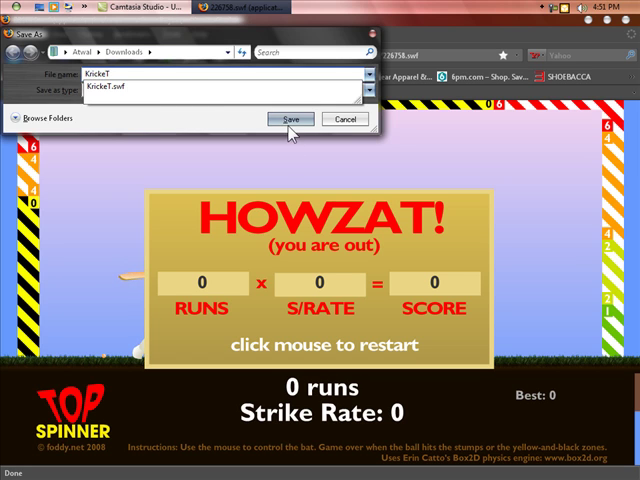
left_click(291, 119)
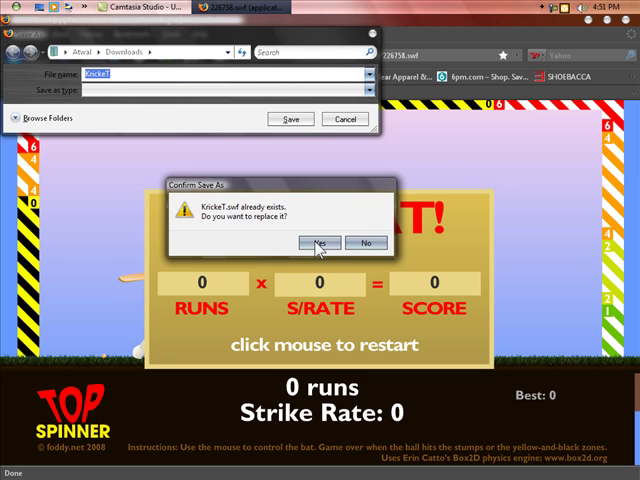
left_click(318, 242)
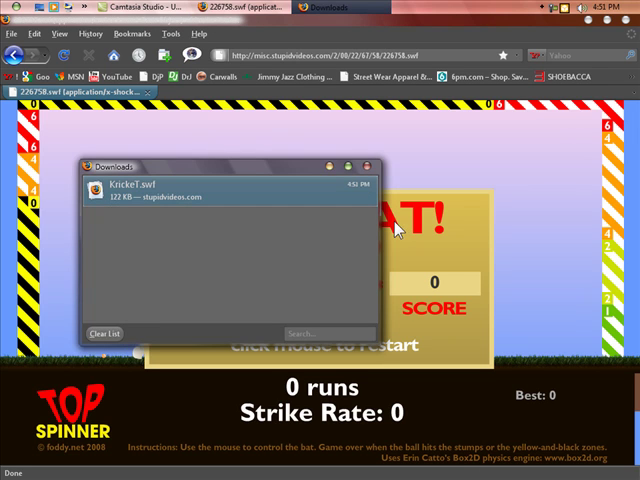
mouse_move(368, 172)
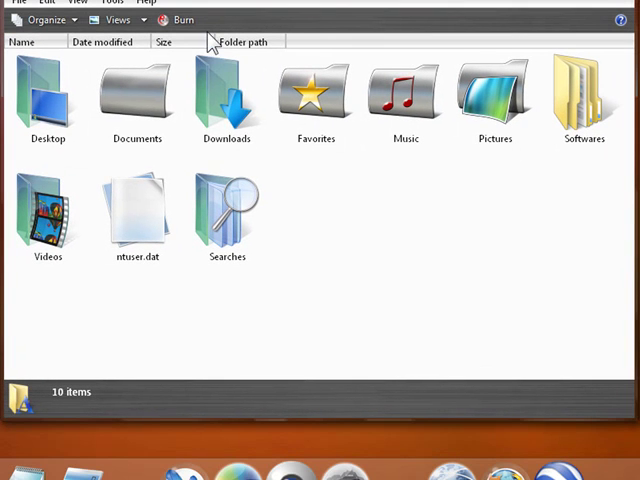
Select and open the Downloads folder to reveal the saved KrickeT file
left_click(227, 95)
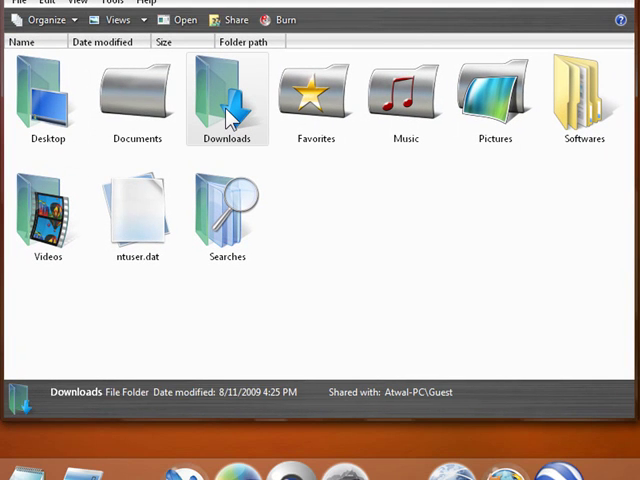
double_click(227, 90)
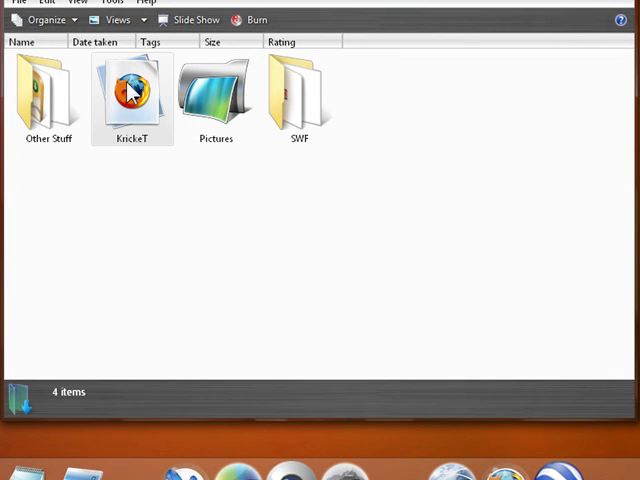
mouse_move(135, 100)
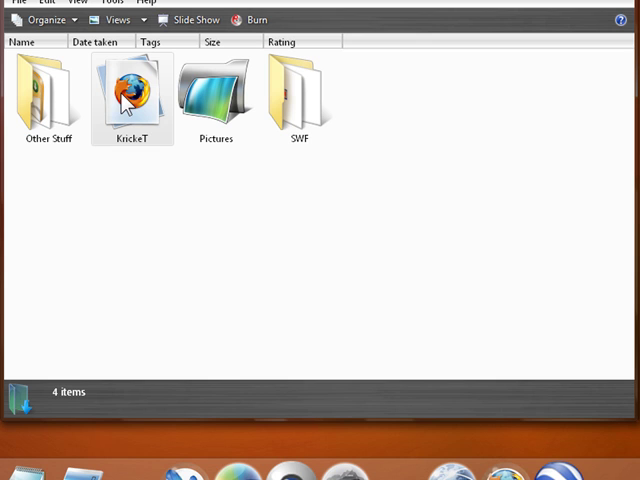
Open KrickeT.swf with Firefox to play the game locally, then close the Downloads window
right_click(131, 95)
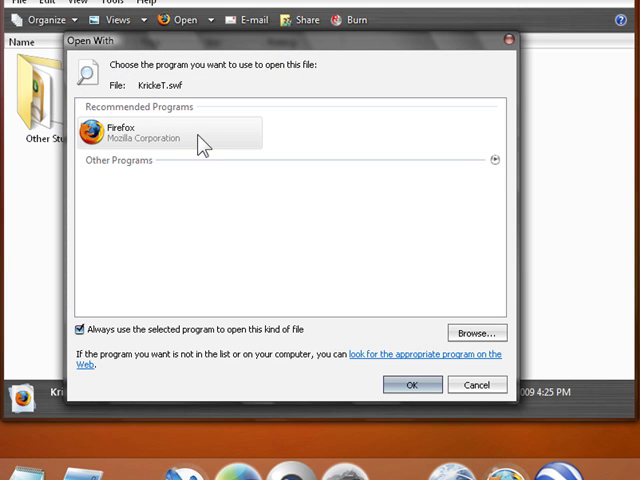
mouse_move(140, 140)
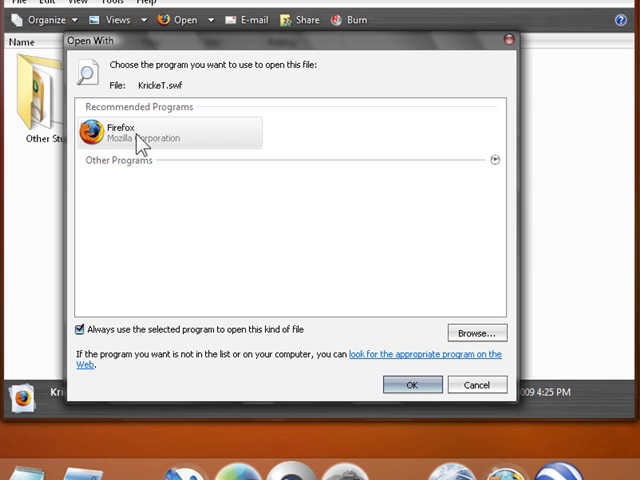
left_click(477, 332)
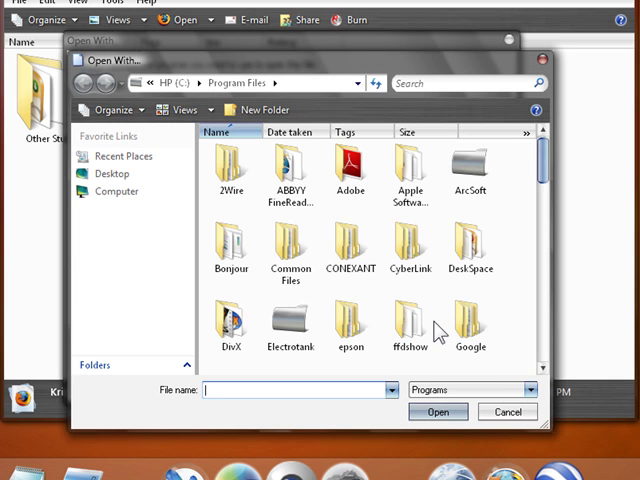
left_click(465, 83)
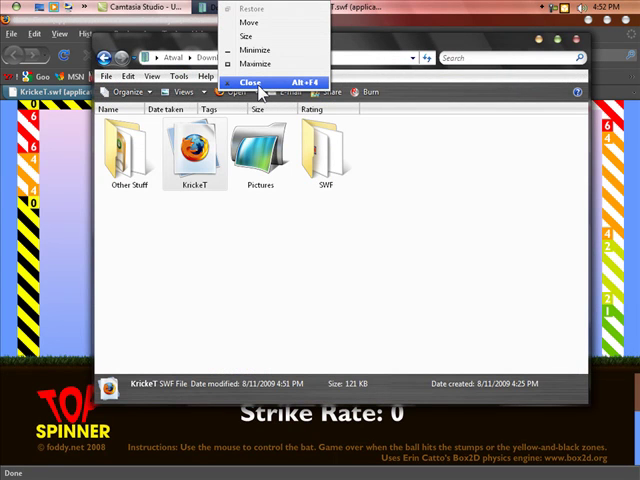
left_click(256, 82)
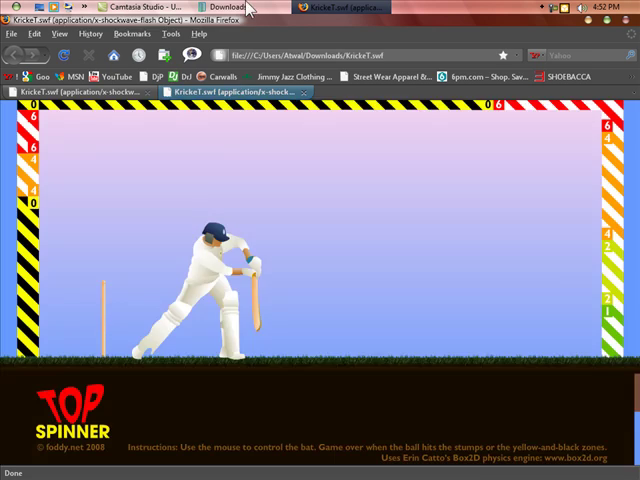